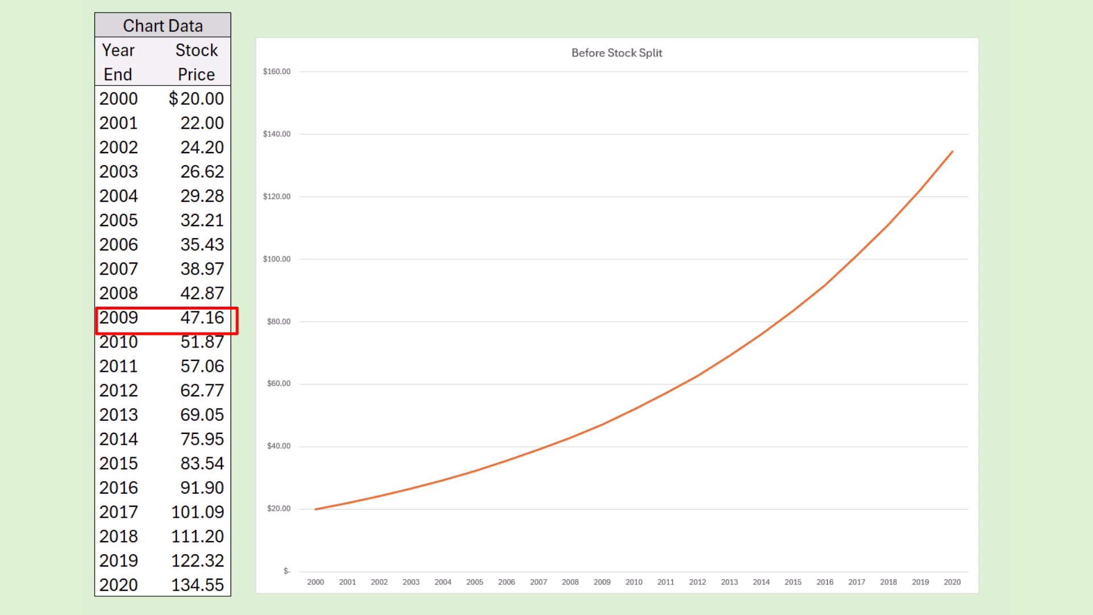
mouse_move(990, 495)
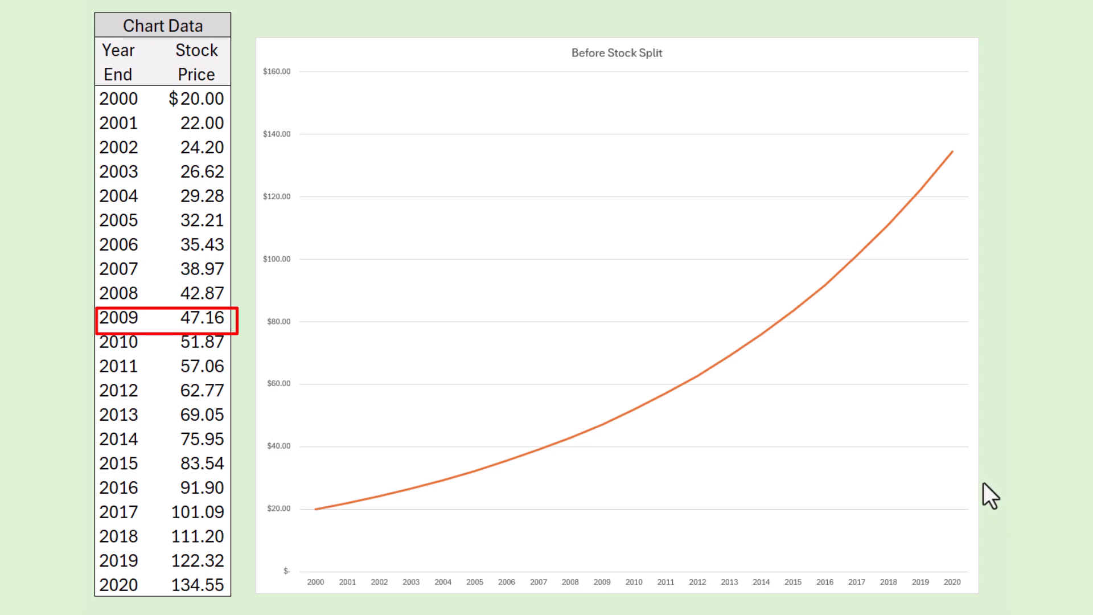